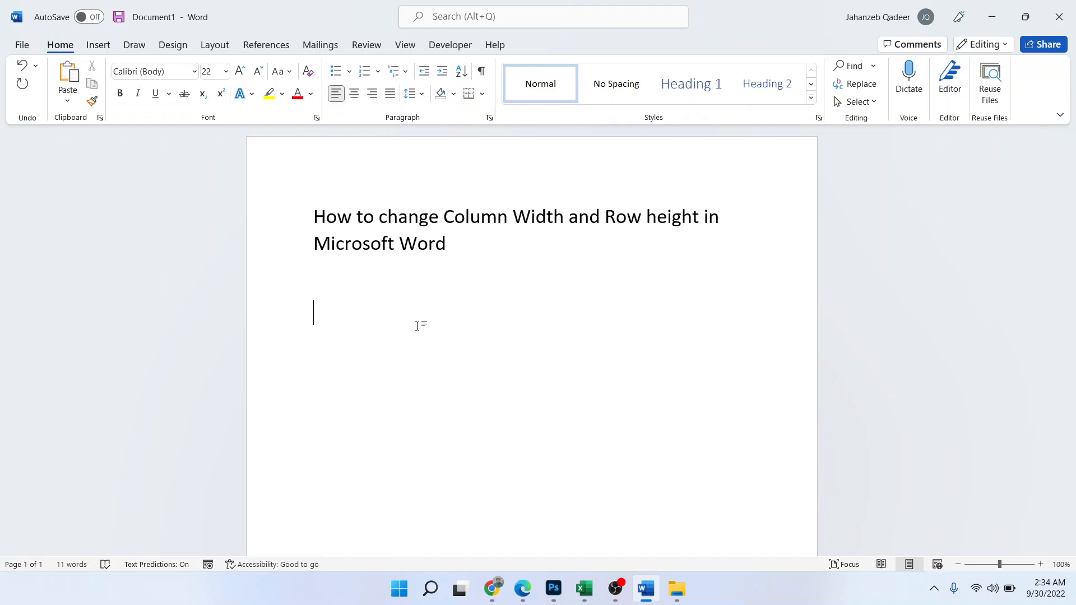
{"action": "mouse_move", "coordinate": [19, 162]}
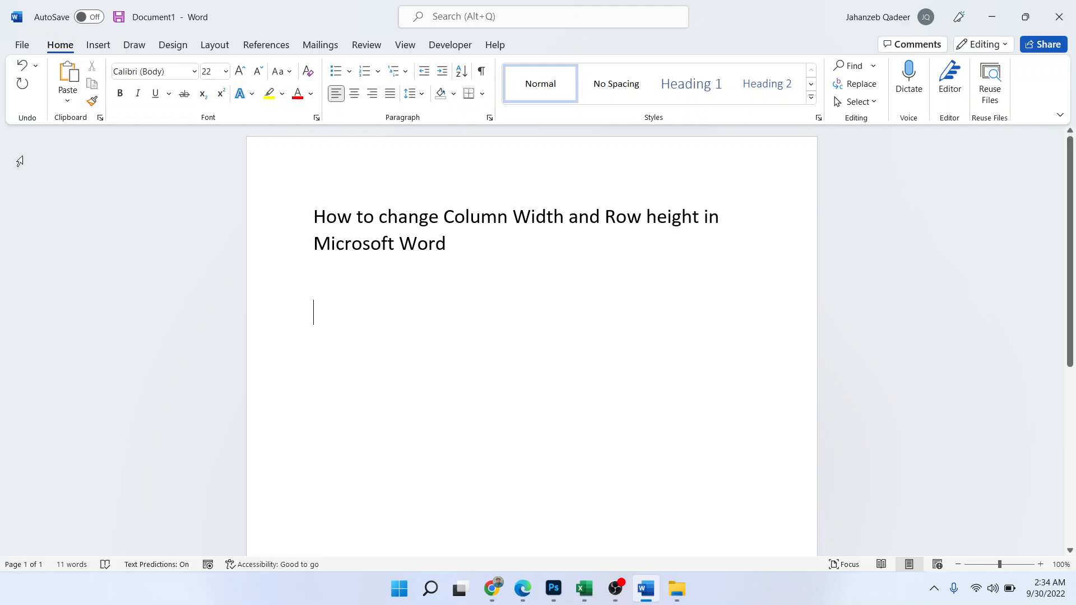
Step: Insert an 8x5 table beneath the title and select the whole table for resizing
{"action": "left_click", "coordinate": [98, 45]}
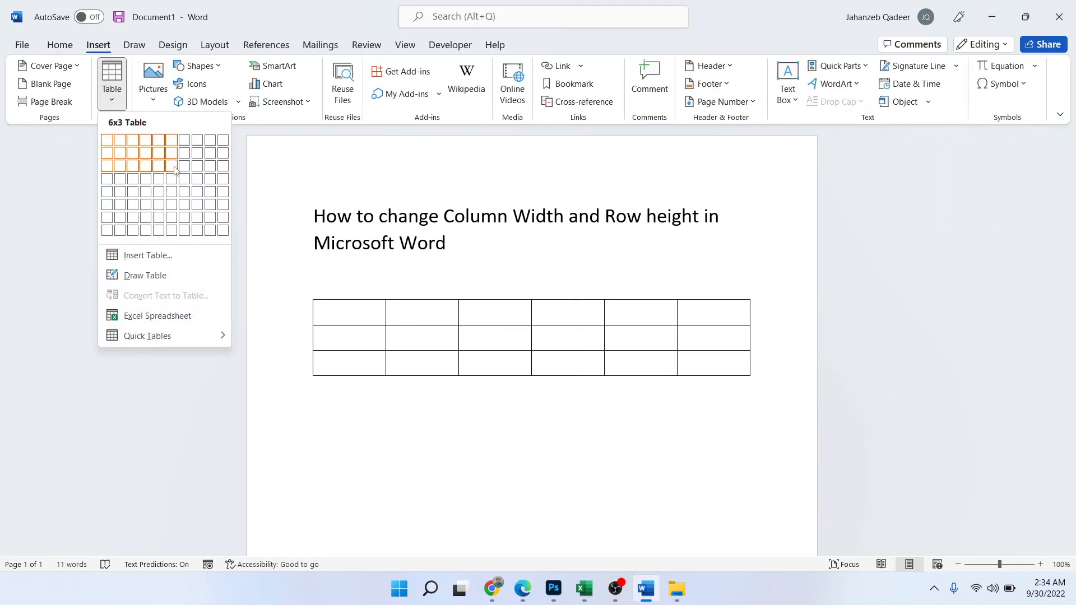
{"action": "mouse_move", "coordinate": [202, 193]}
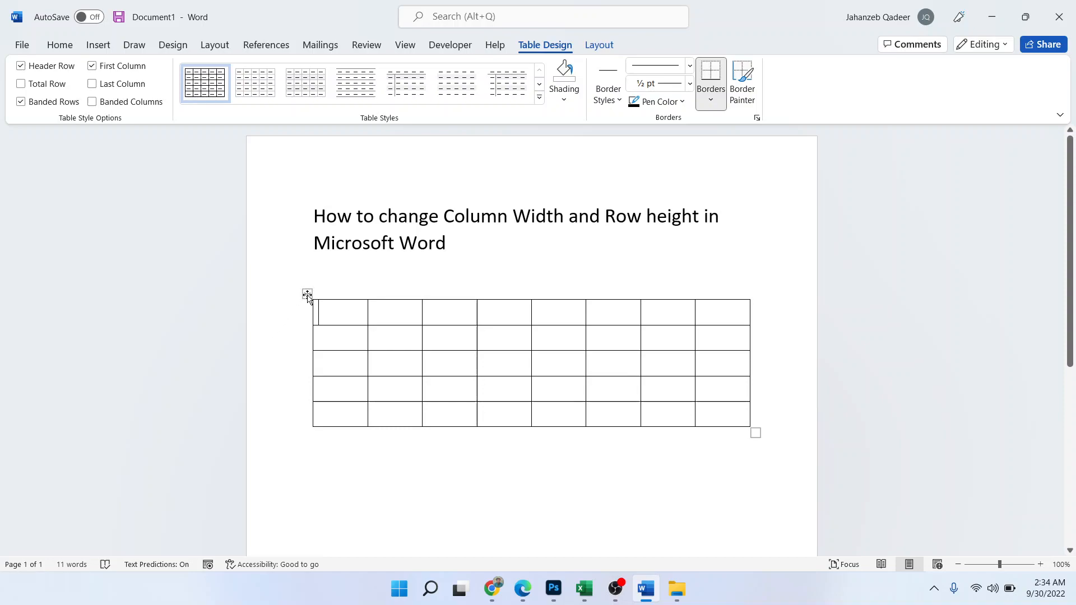
{"action": "left_click", "coordinate": [306, 294]}
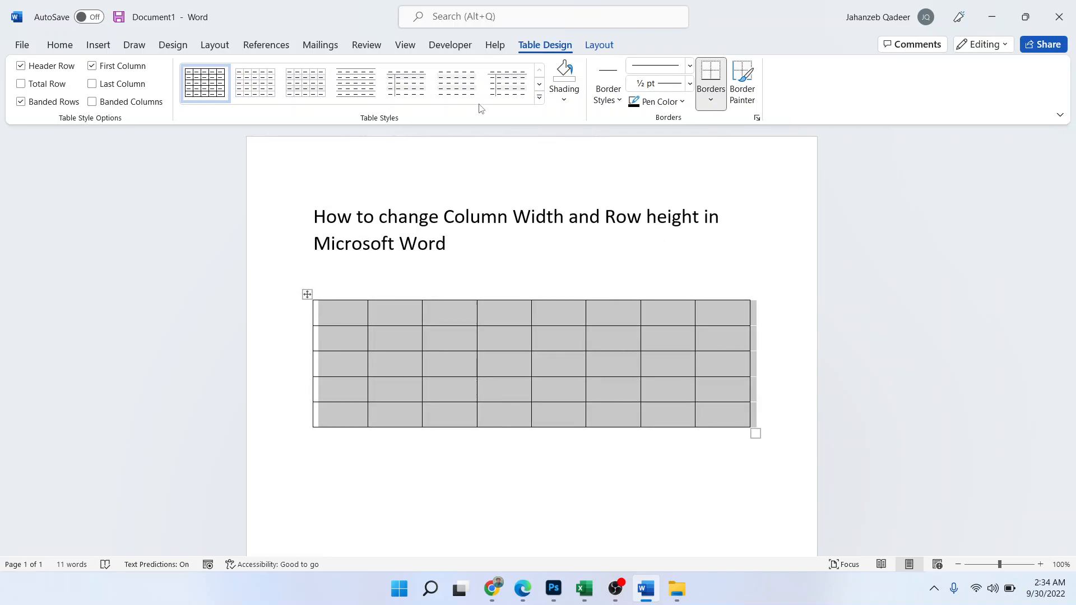
{"action": "left_click", "coordinate": [599, 44]}
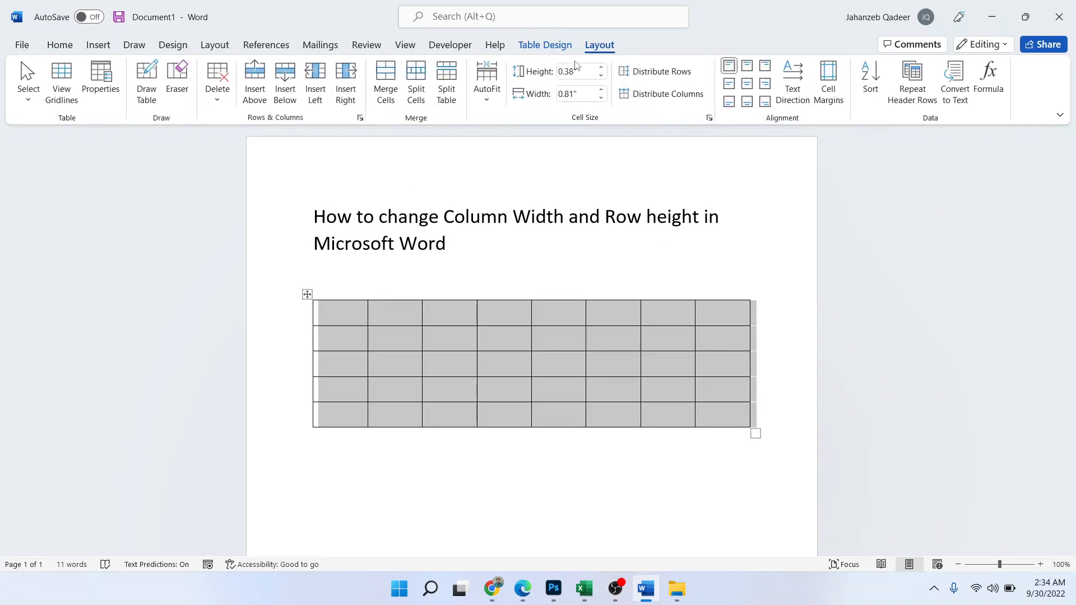
Step: Enlarge the cells to 0.9" column width and 0.6" row height, then deselect the table
{"action": "left_click", "coordinate": [601, 67]}
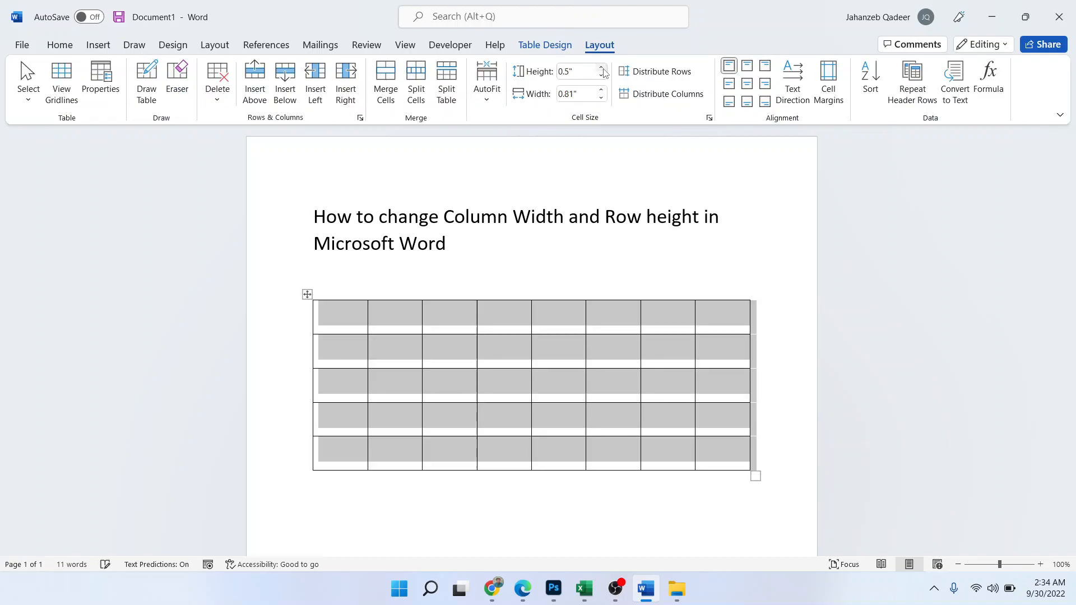
{"action": "left_click", "coordinate": [601, 67]}
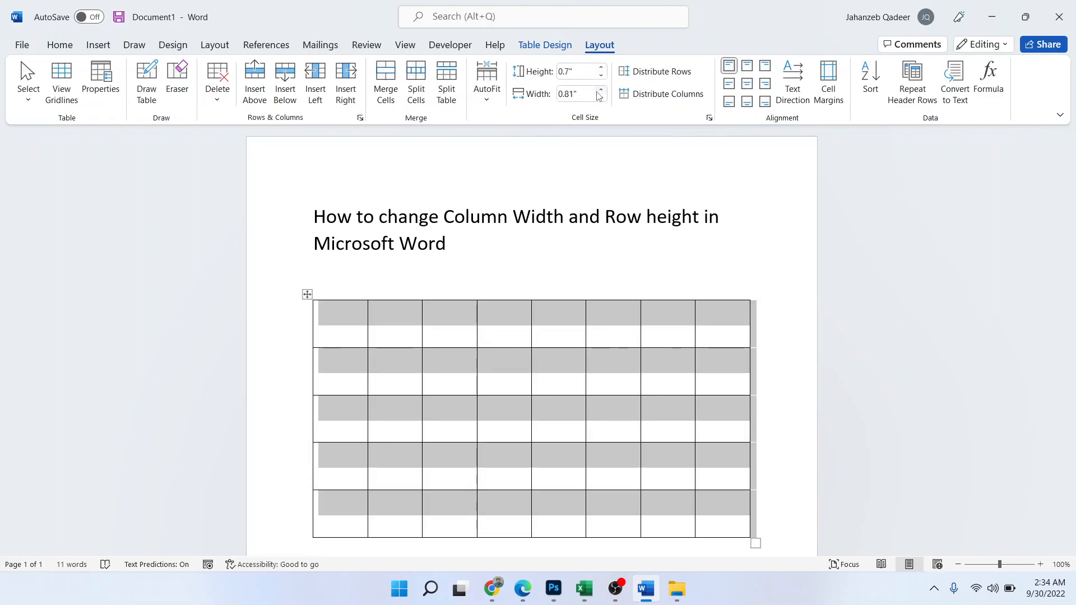
{"action": "left_click", "coordinate": [601, 90]}
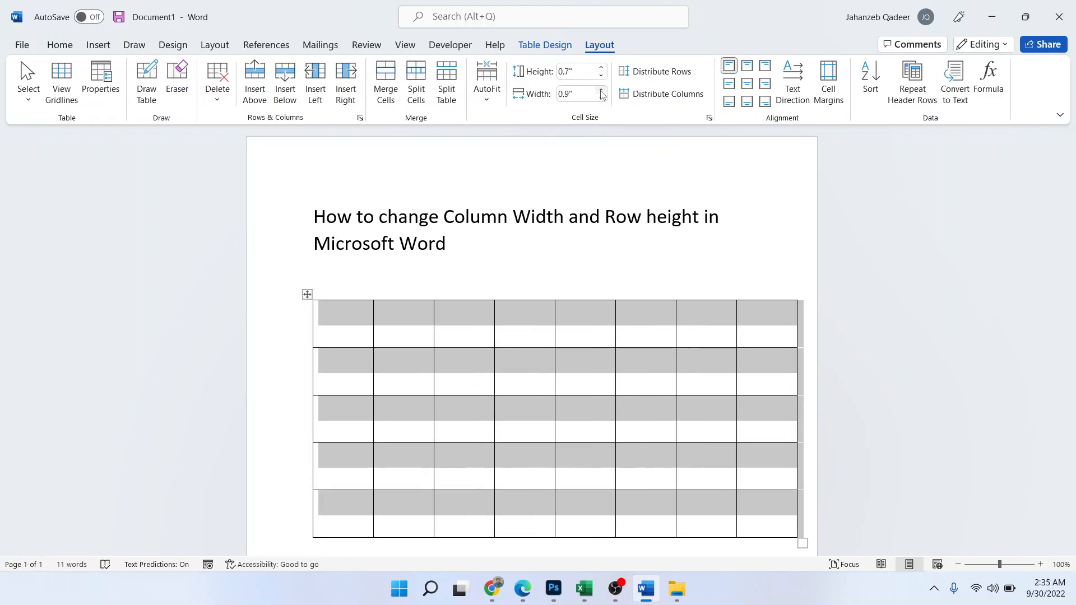
{"action": "left_click", "coordinate": [601, 96]}
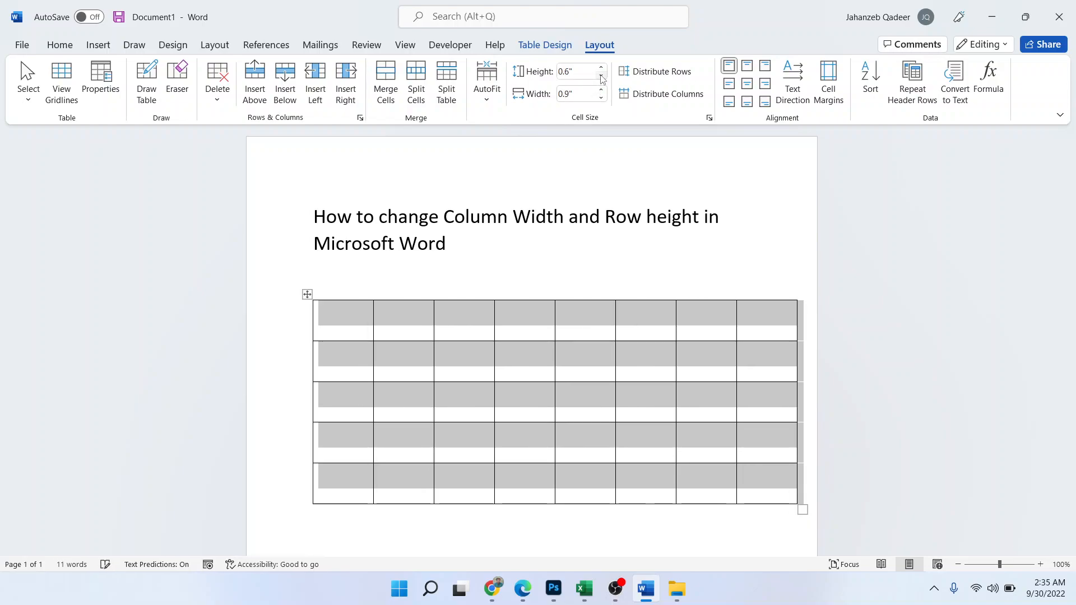
{"action": "left_click", "coordinate": [601, 76]}
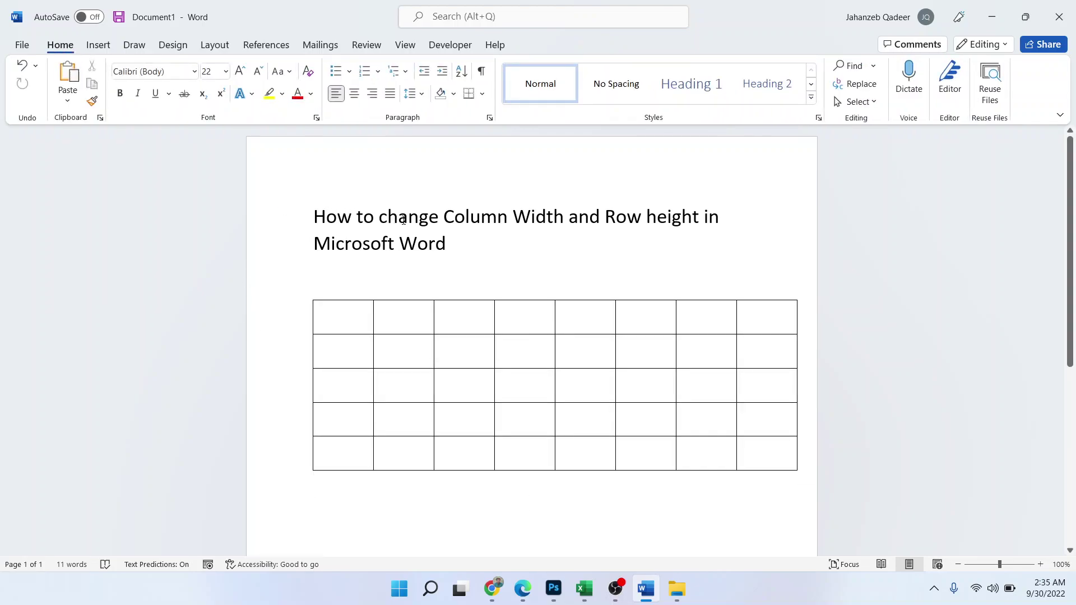
{"action": "mouse_move", "coordinate": [566, 286]}
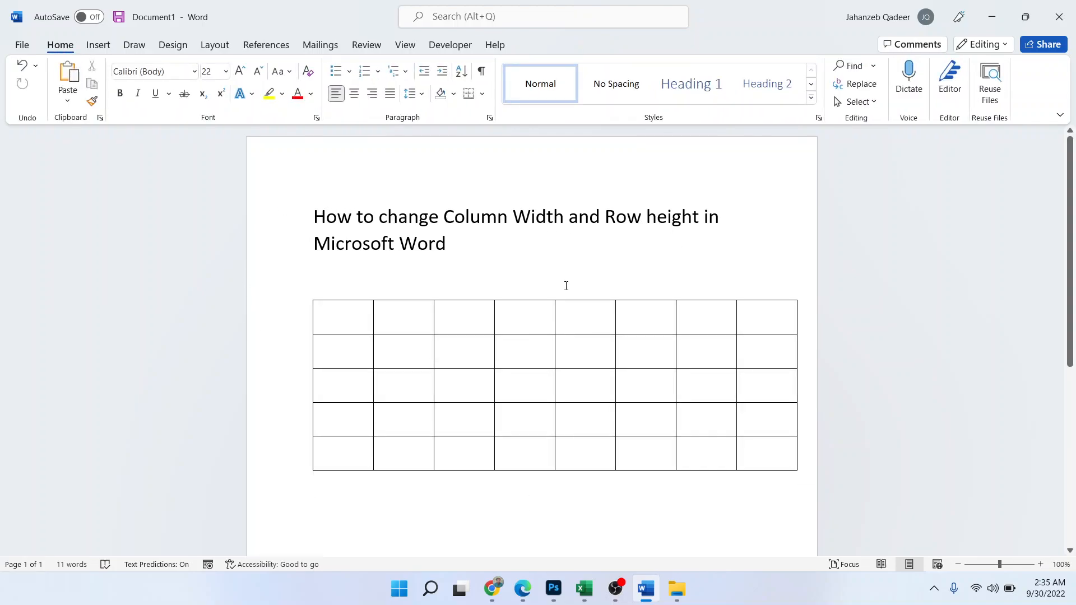